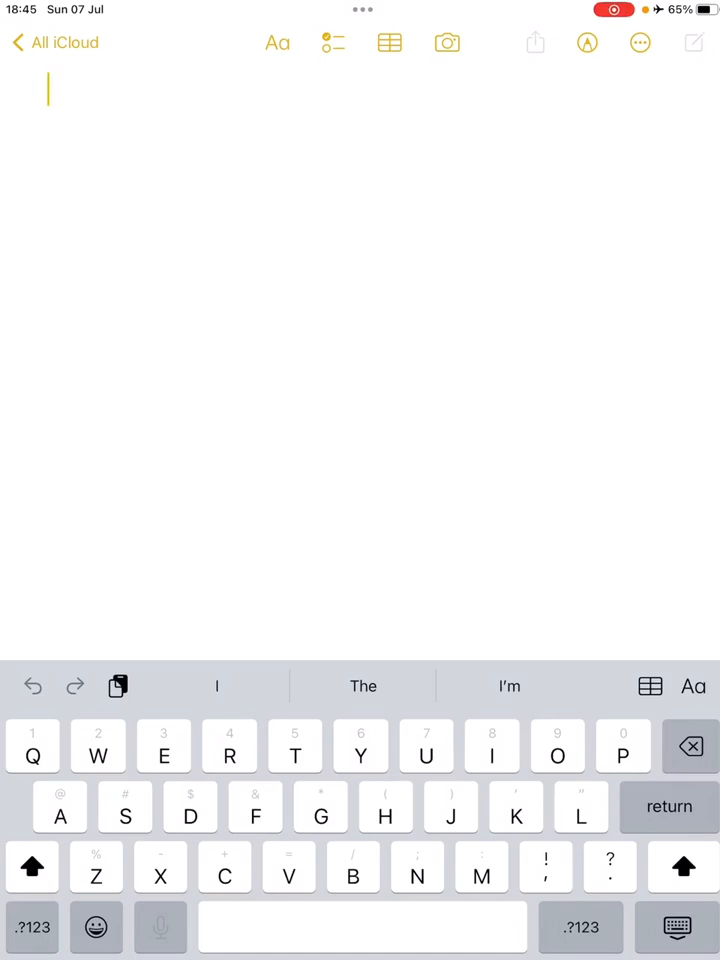
- Handwrite $5 pm, $15 pm and R270pm under a total line in blue, then start a fresh note
click(588, 44)
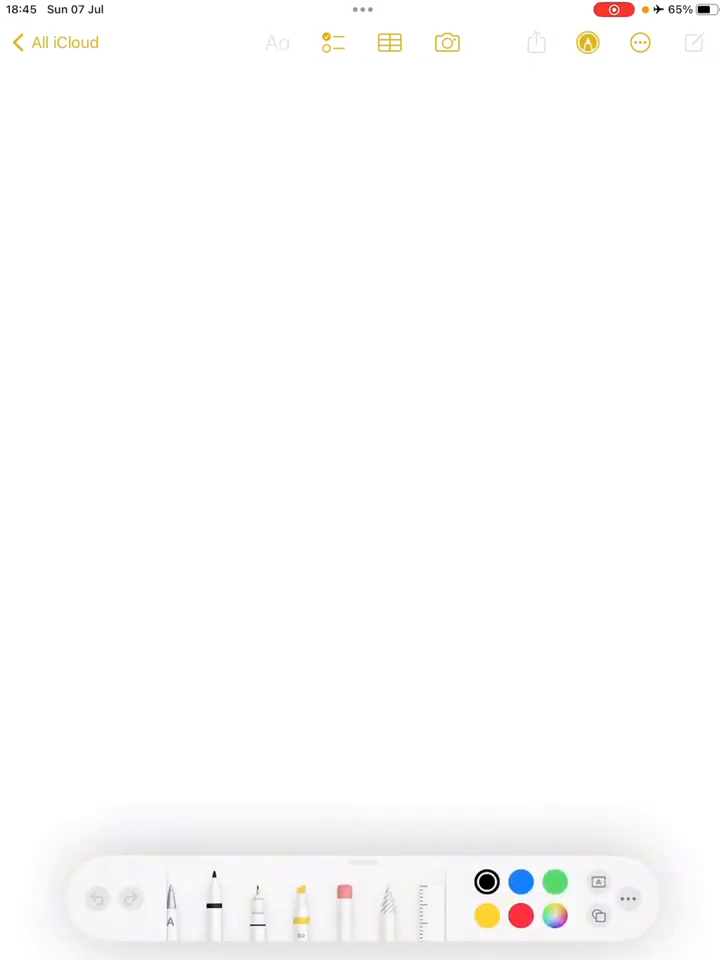
click(520, 882)
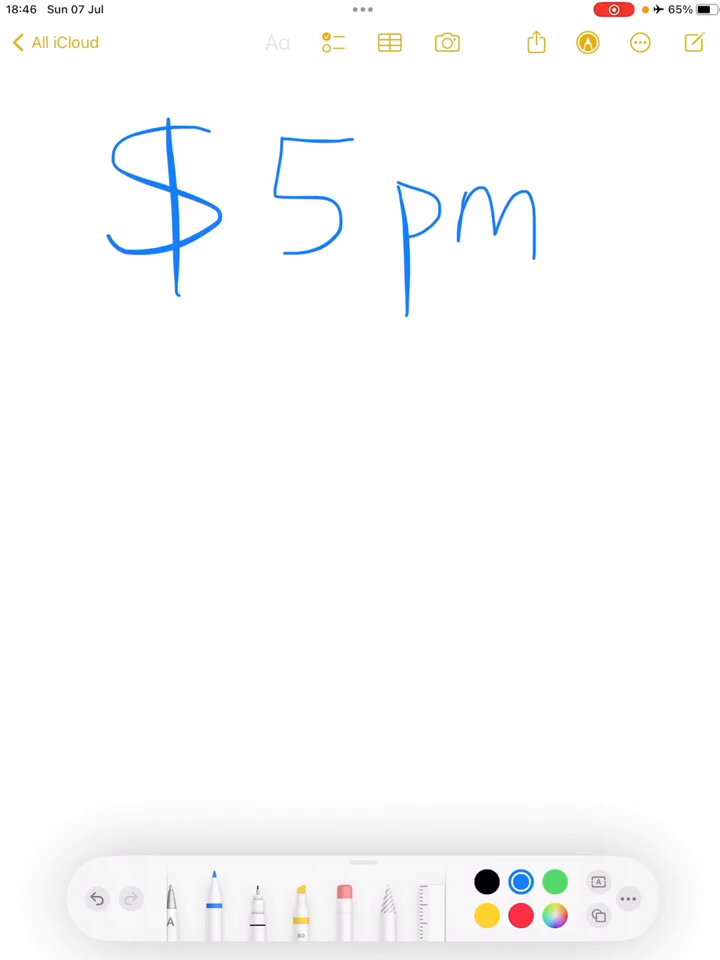
drag(118, 390, 208, 368)
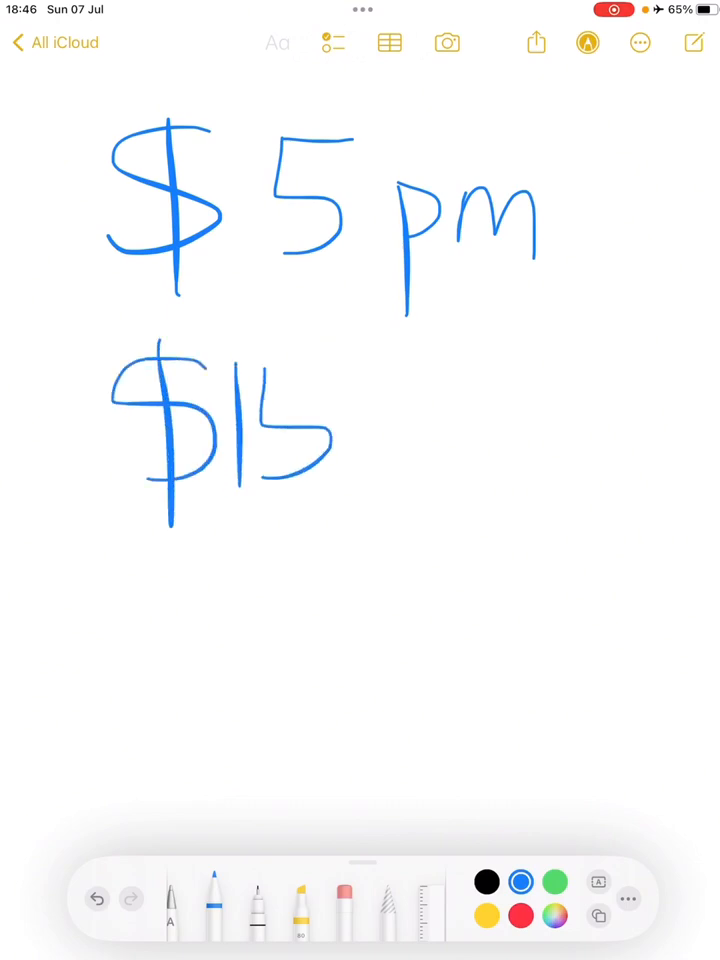
drag(250, 378, 350, 378)
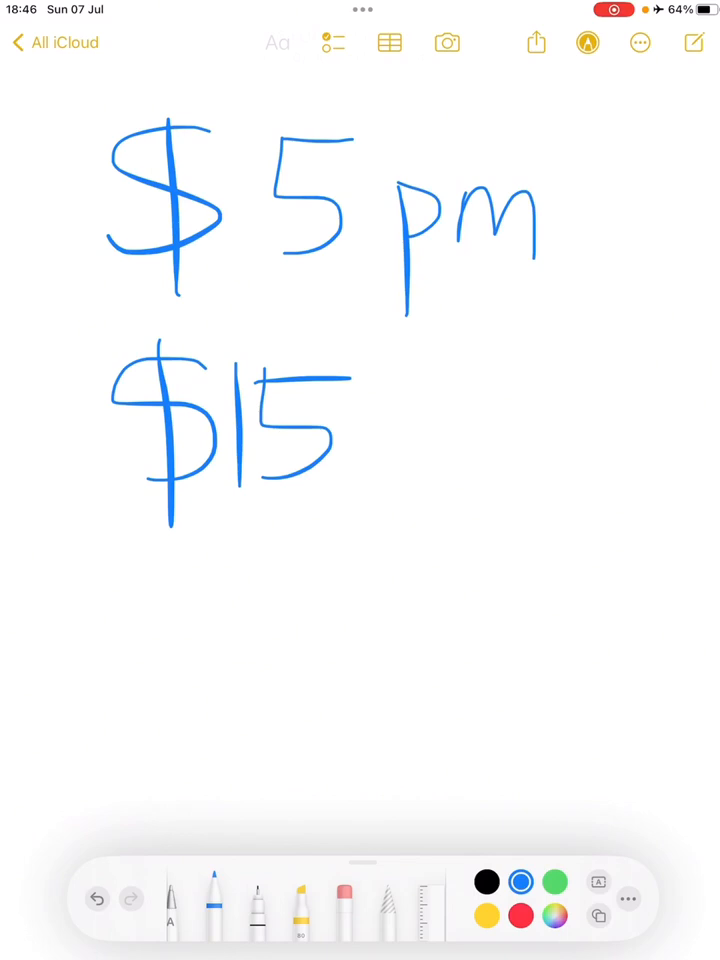
drag(376, 430, 384, 564)
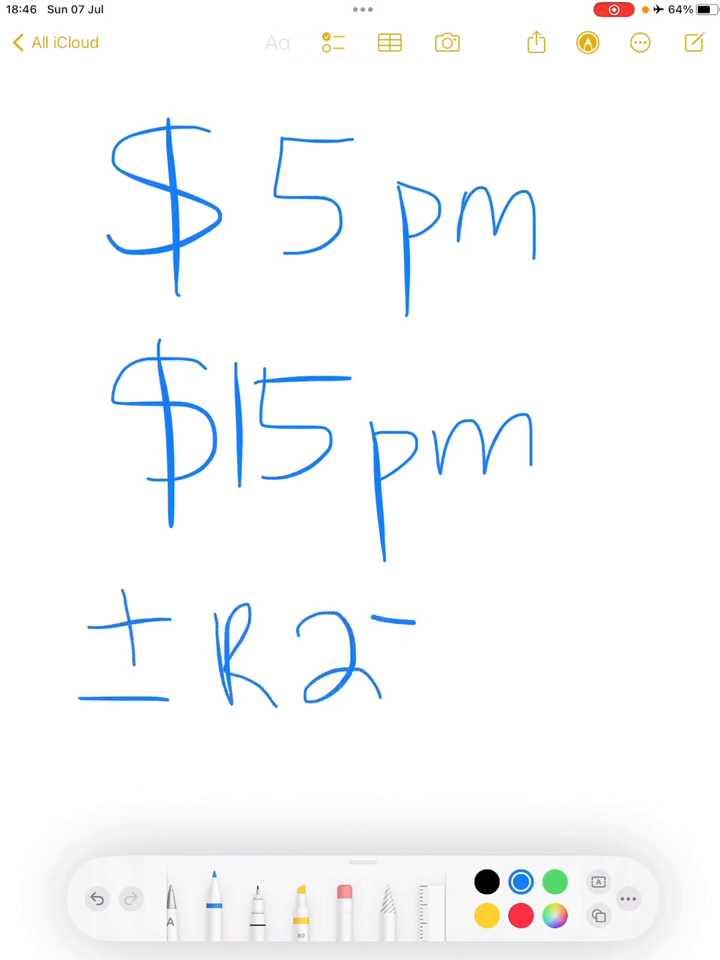
drag(414, 630, 600, 700)
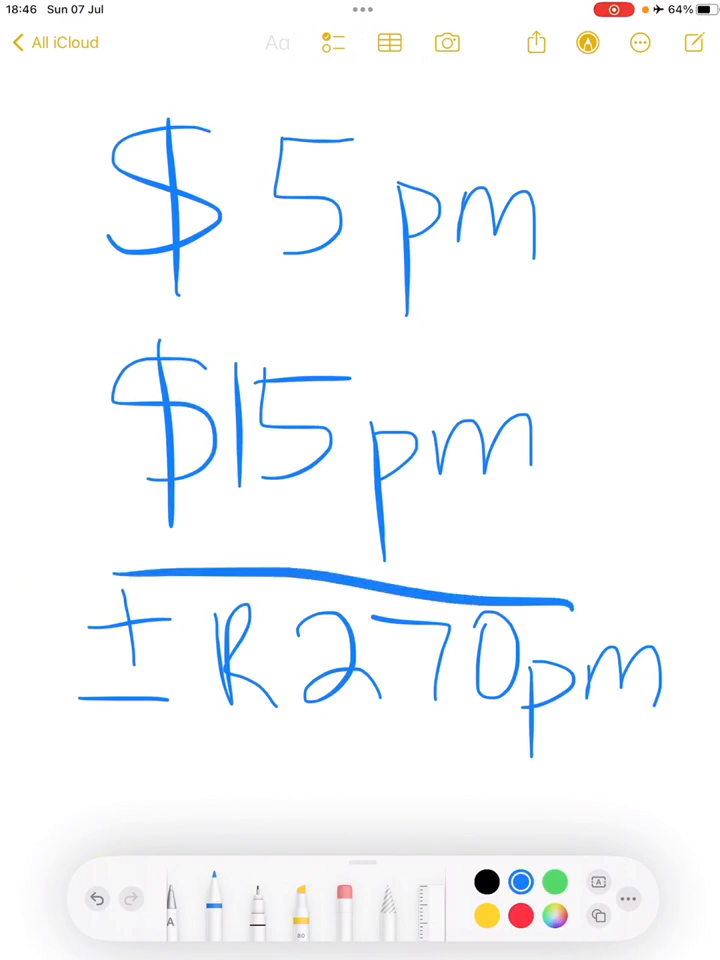
click(276, 44)
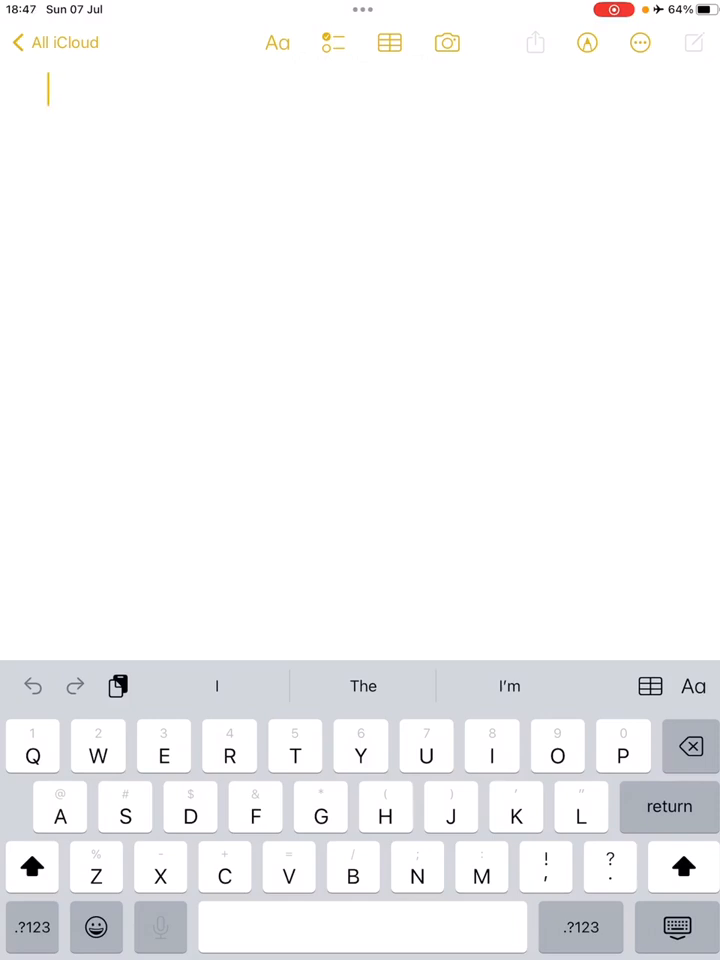
- Sketch a blue binary tree with L and R branches, circles numbered 1 and 2, and 1s beneath
click(588, 44)
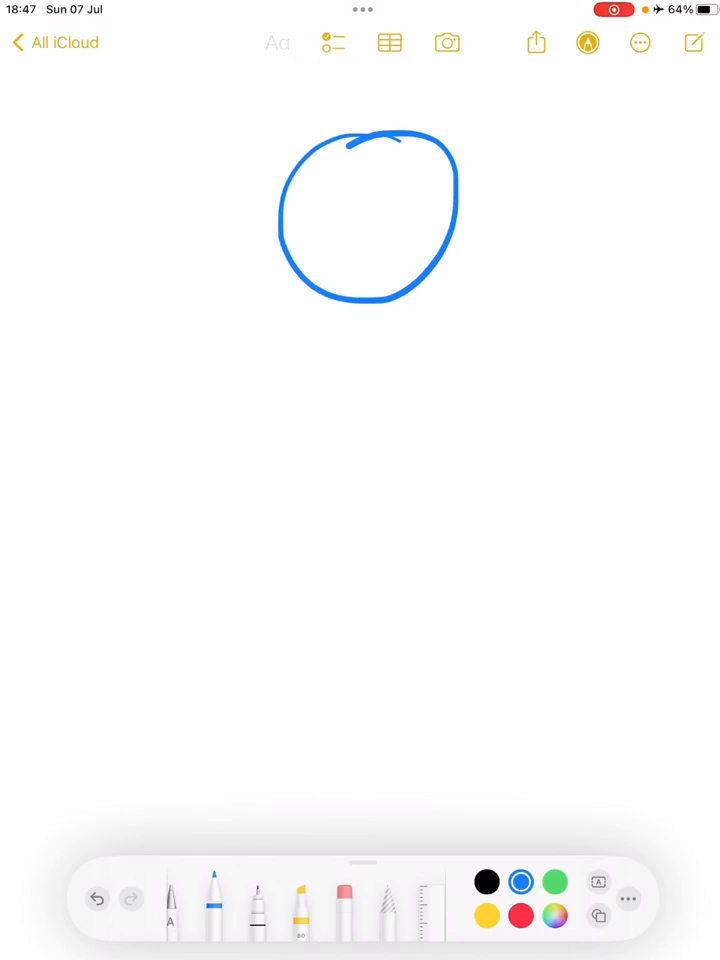
drag(384, 310, 388, 740)
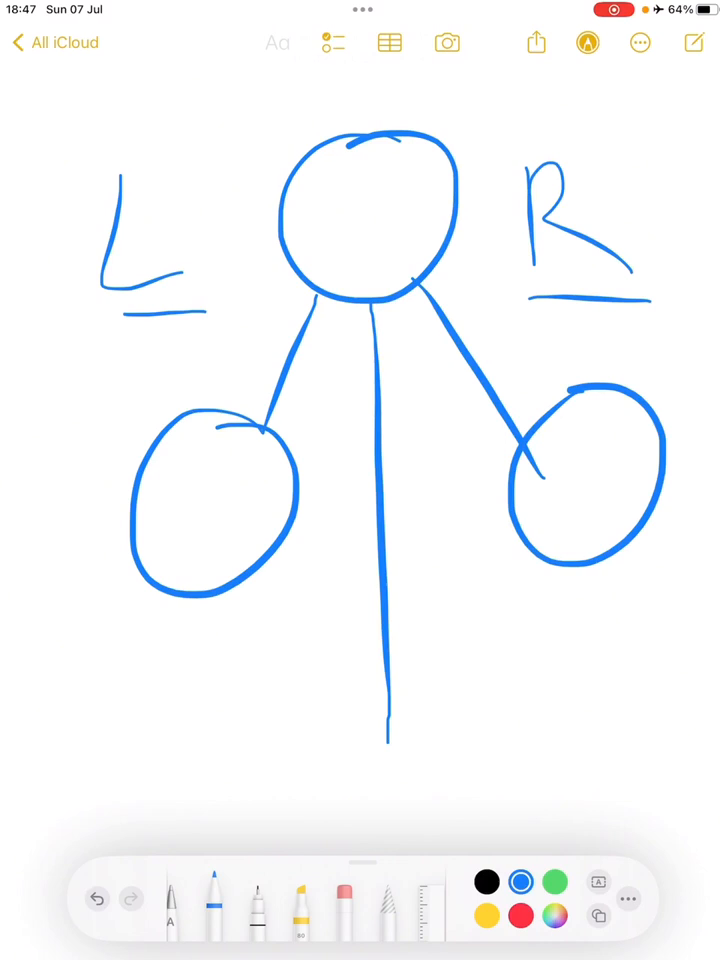
drag(202, 464, 202, 544)
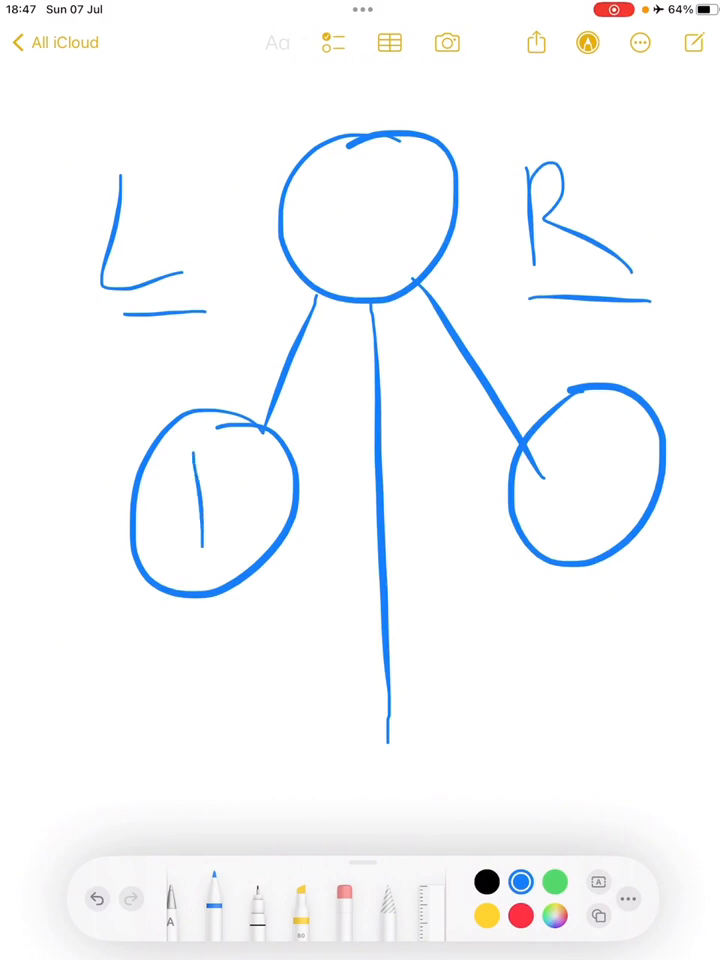
drag(560, 460, 610, 540)
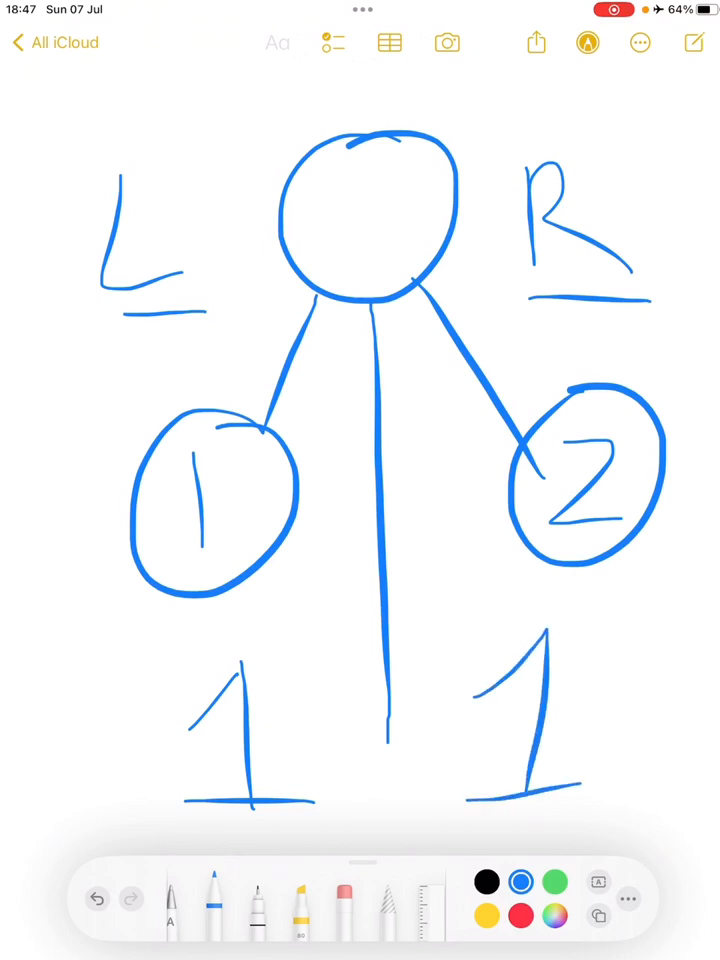
drag(380, 660, 380, 700)
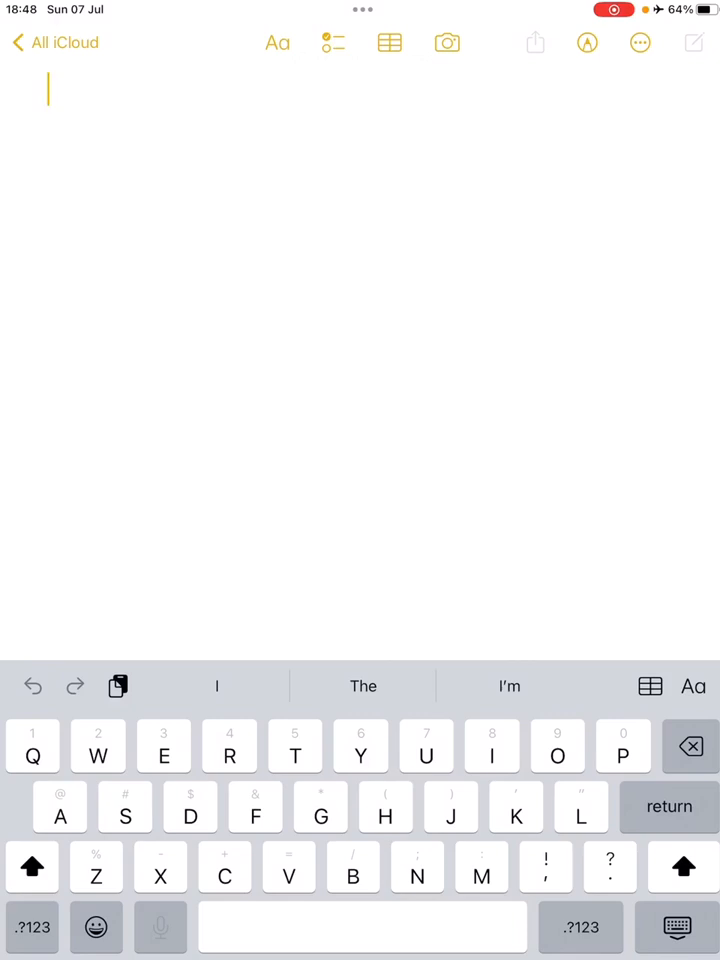
click(588, 42)
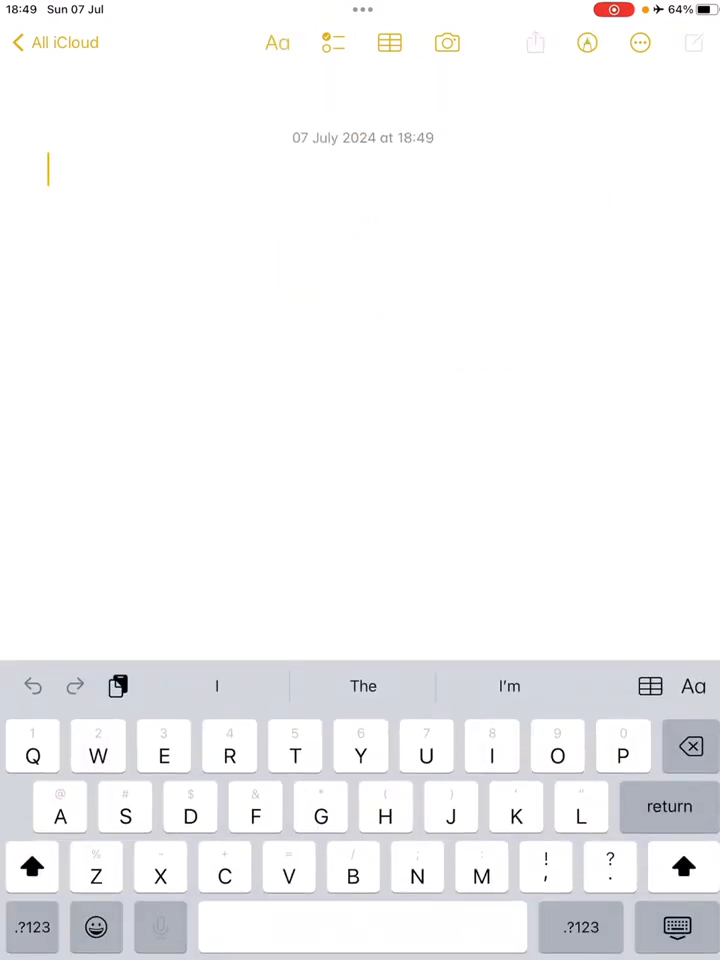
- In blue, label the tree sides L and R and number the second-level circles 1 and 2
click(588, 44)
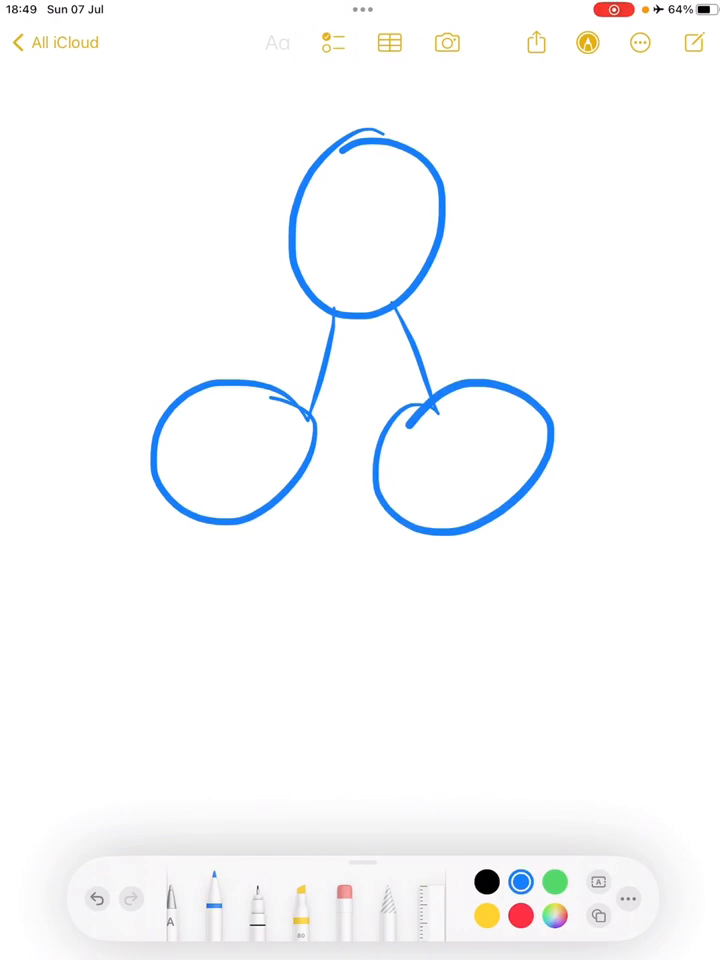
click(520, 916)
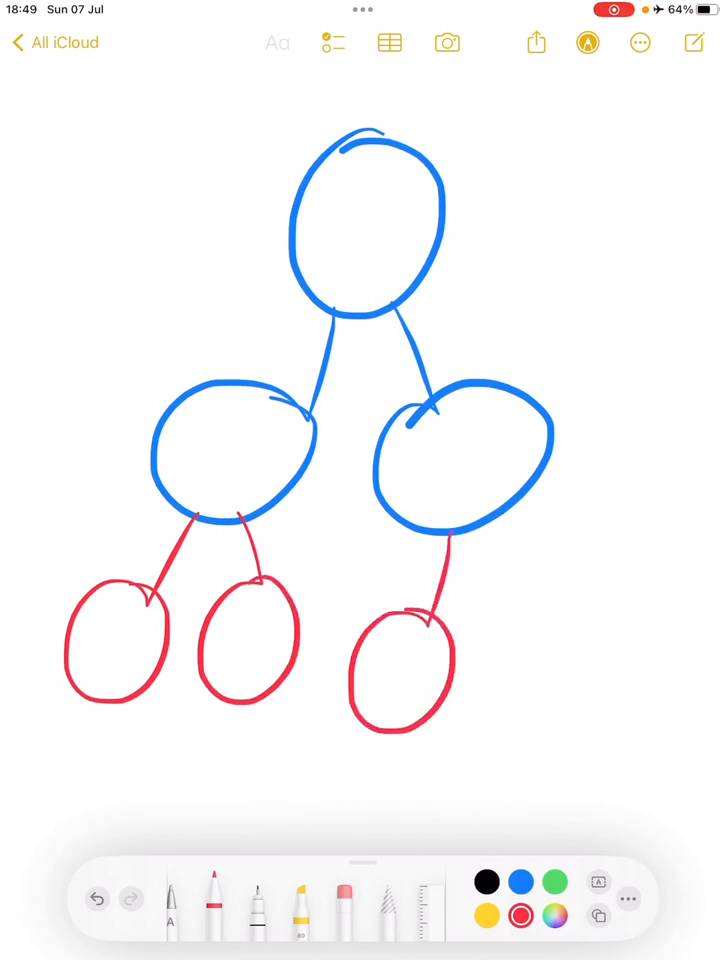
click(520, 882)
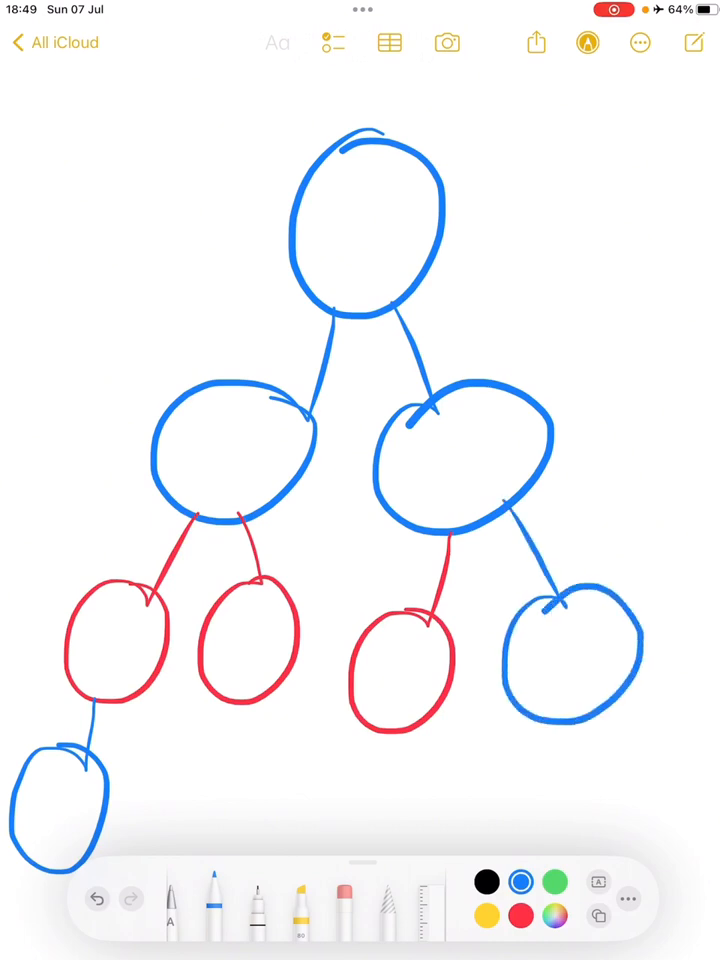
drag(80, 184, 160, 236)
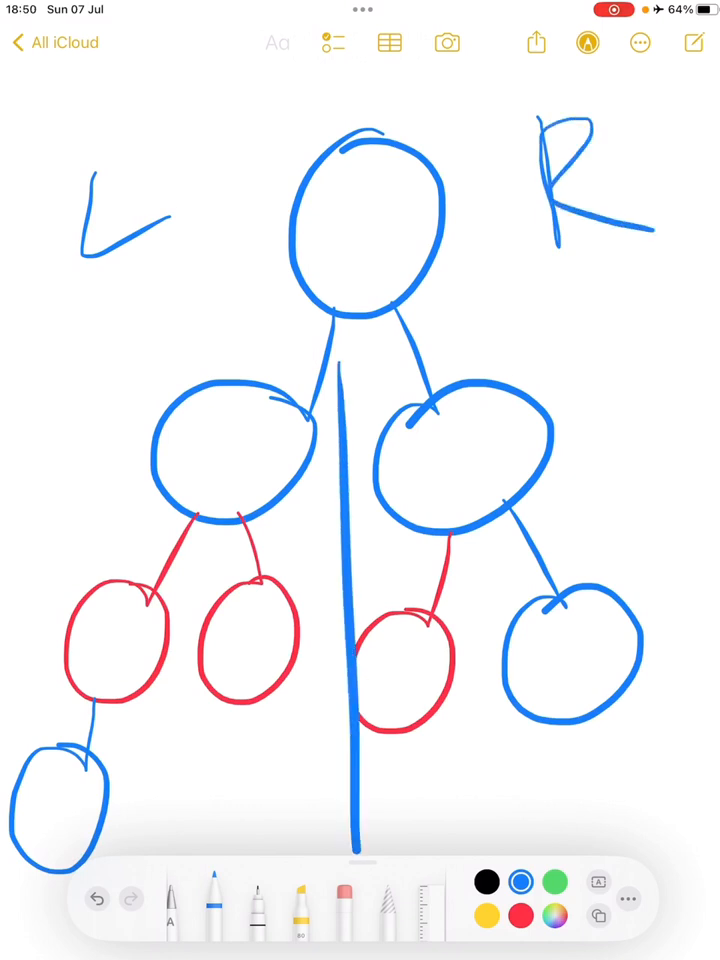
drag(448, 440, 456, 490)
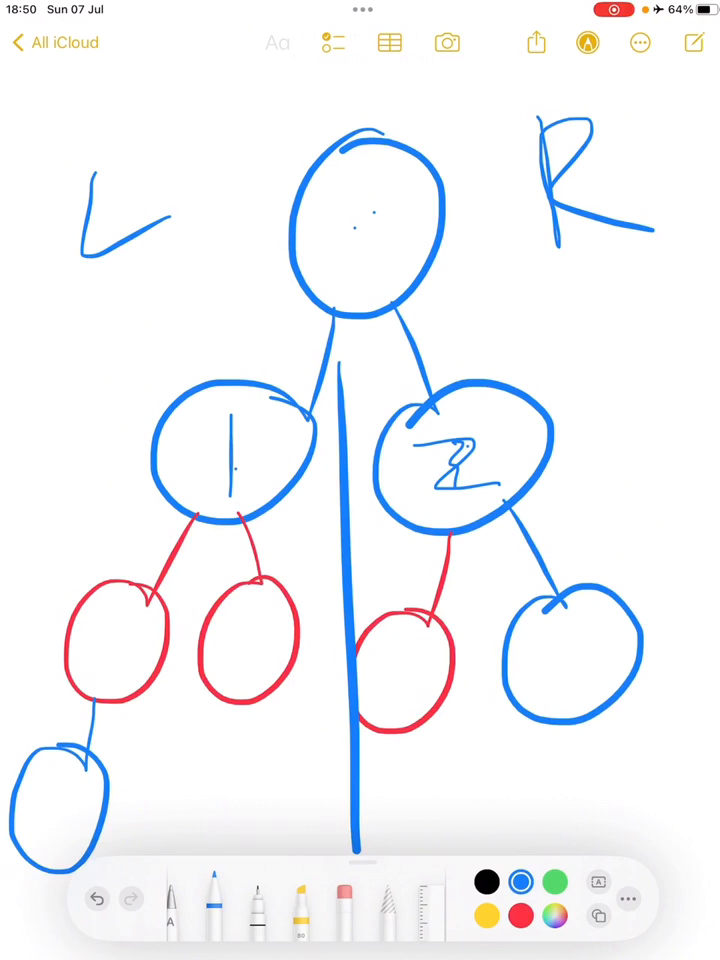
- Add a final stroke at the lower right to finish the tree sketch
drag(596, 710, 650, 810)
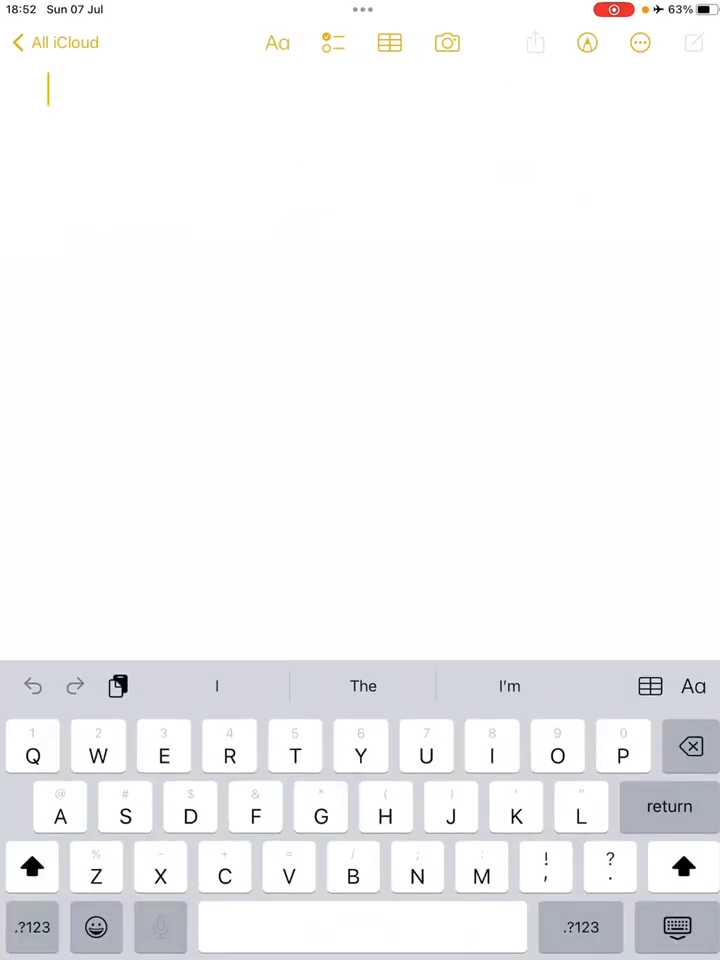
- Handwrite 9 = in red at the top of the new note
click(588, 44)
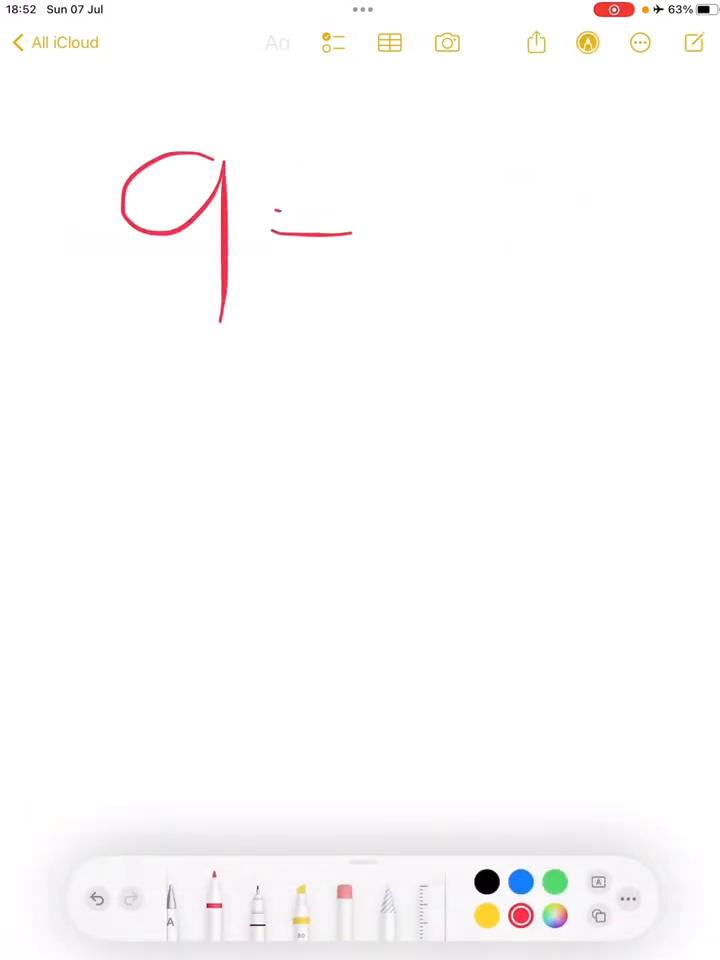
drag(270, 232, 350, 232)
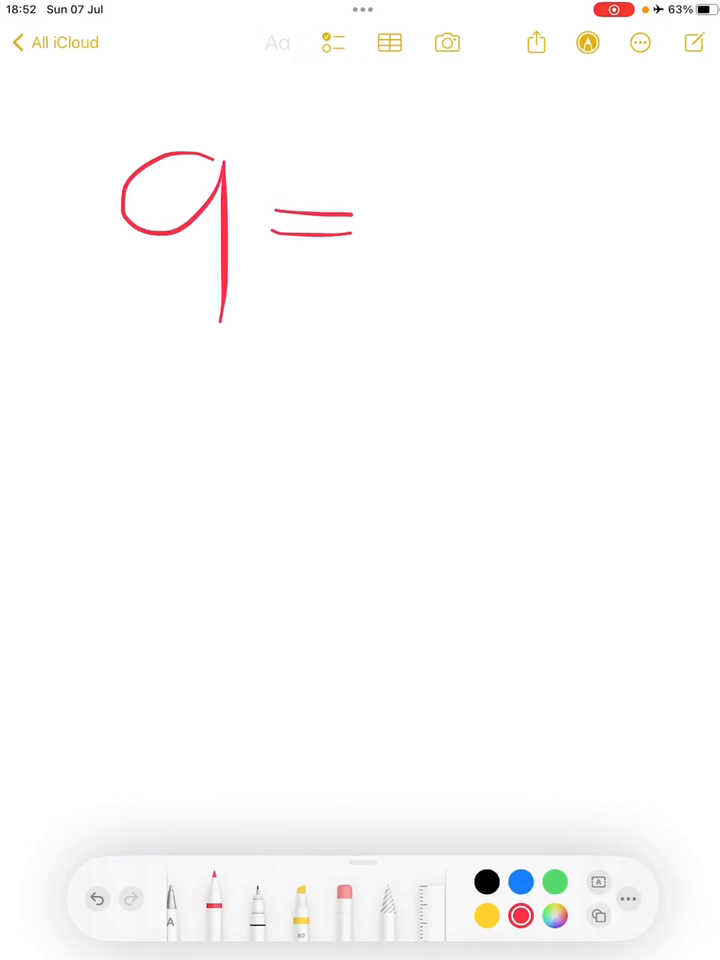
click(486, 880)
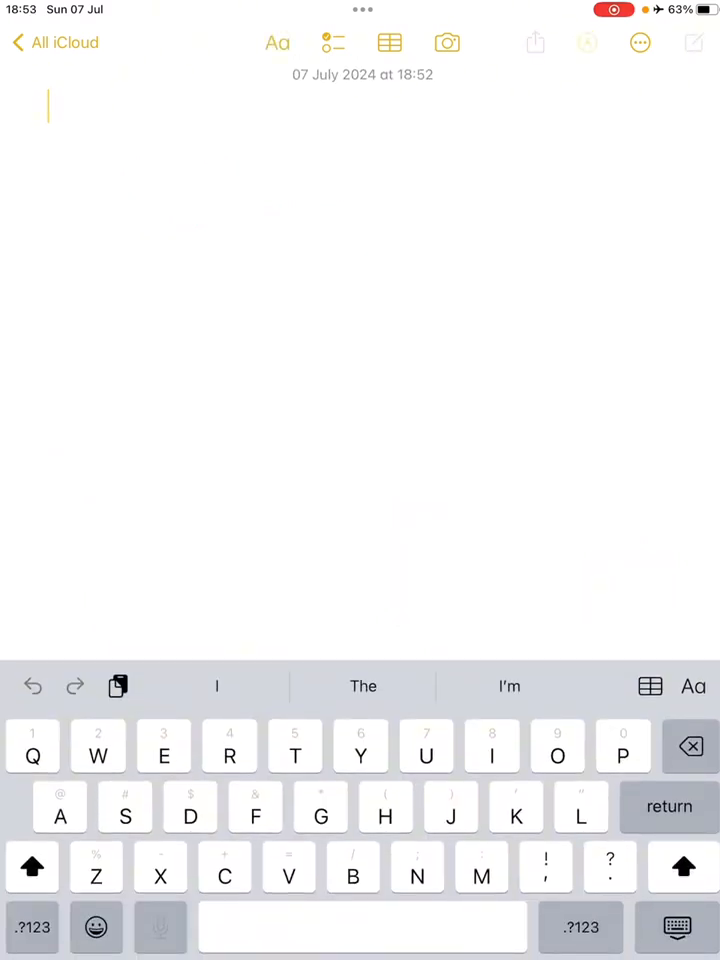
- Handwrite 270 x $12 = $3240 in black and circle the $3240 total
click(588, 44)
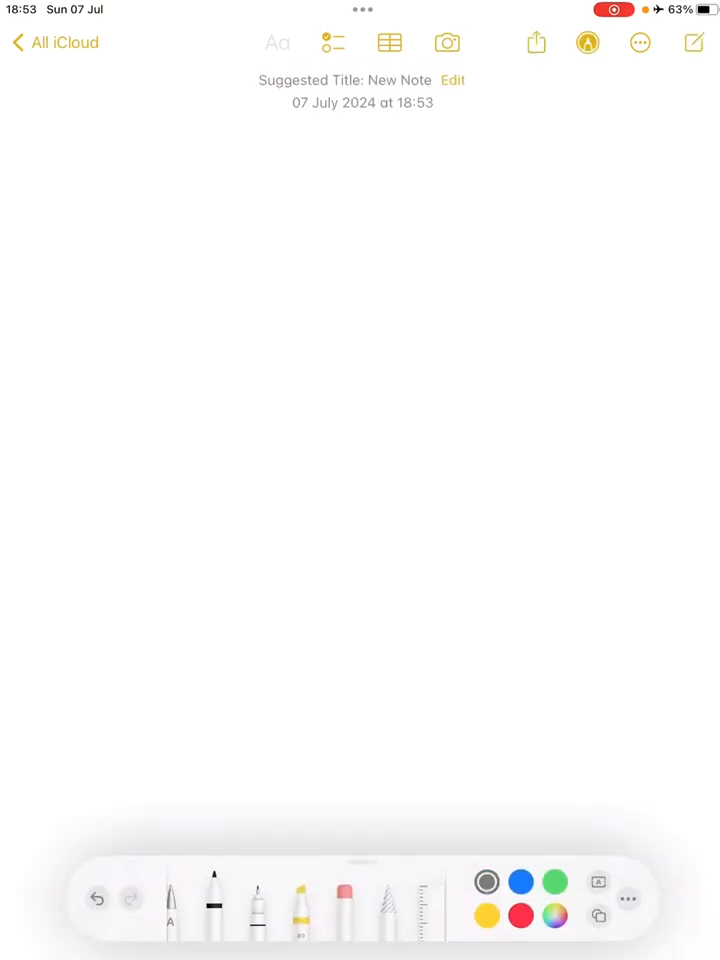
drag(130, 210, 320, 320)
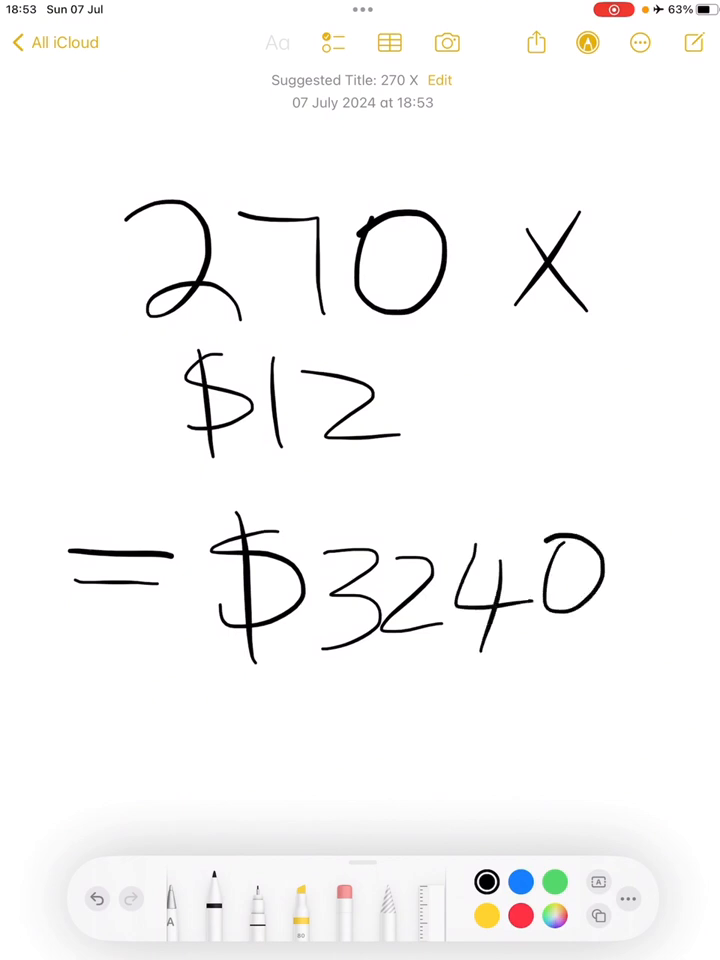
drag(610, 490, 410, 710)
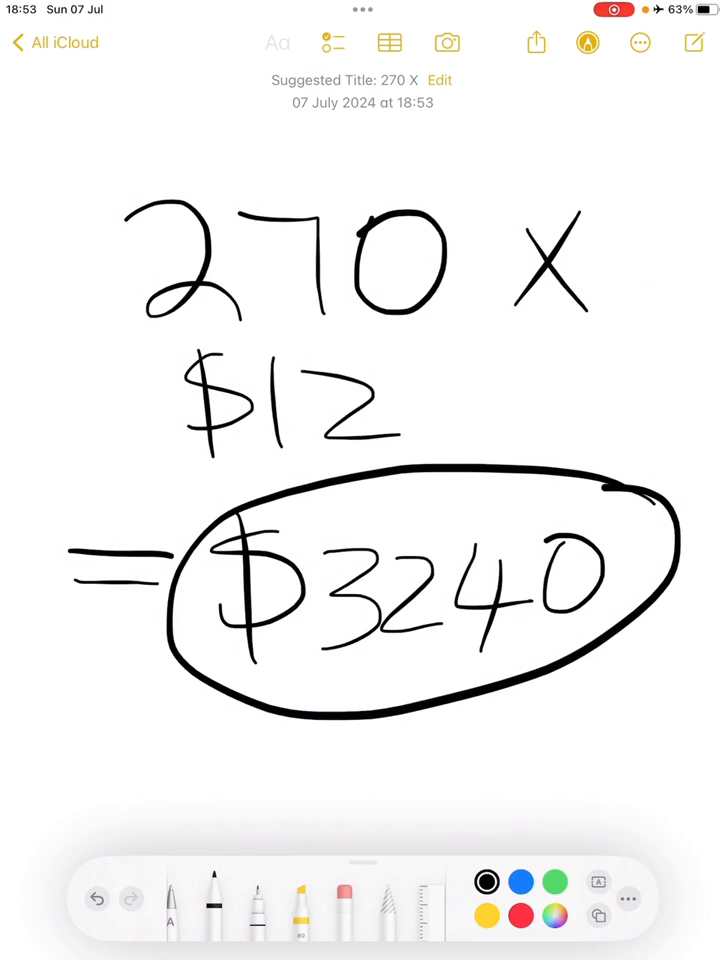
drag(84, 790, 150, 770)
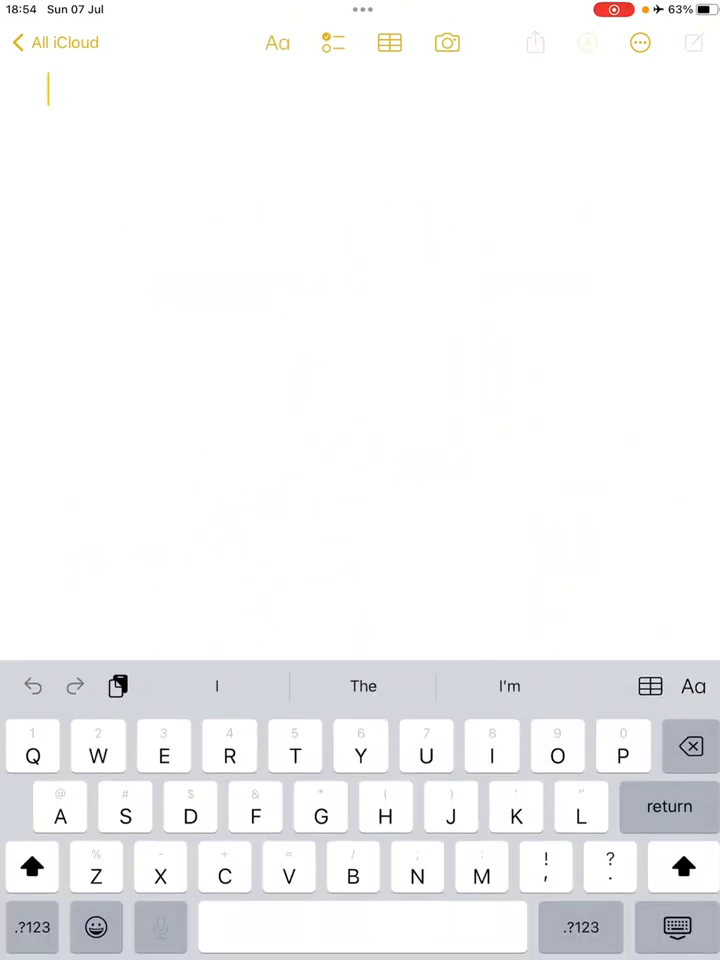
- Handwrite the large dollar amount in black across the top of the new note
click(588, 44)
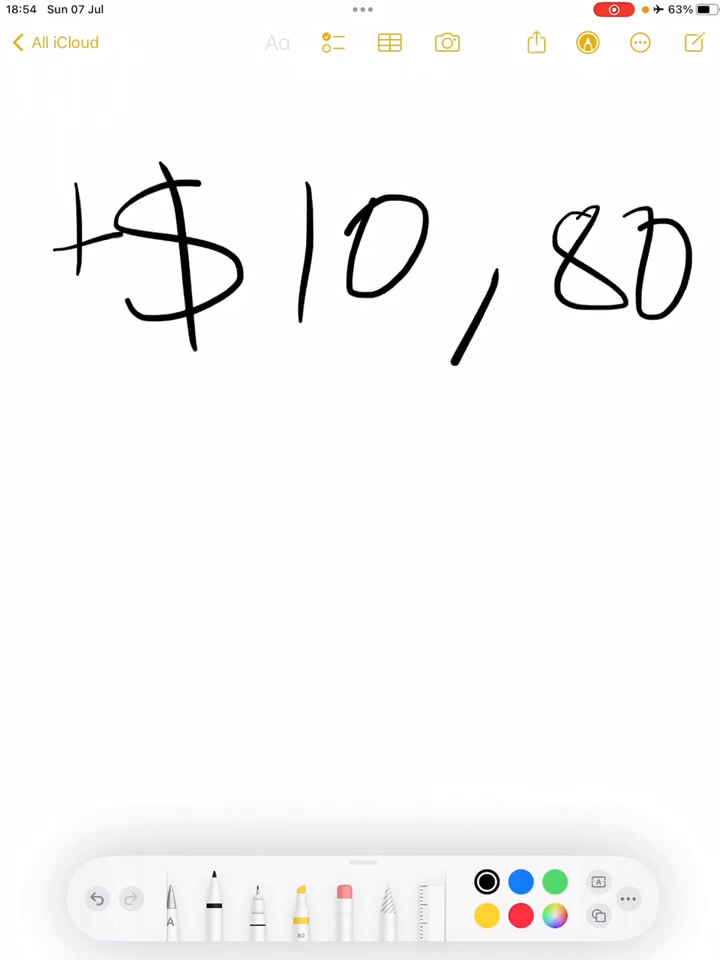
drag(50, 320, 80, 316)
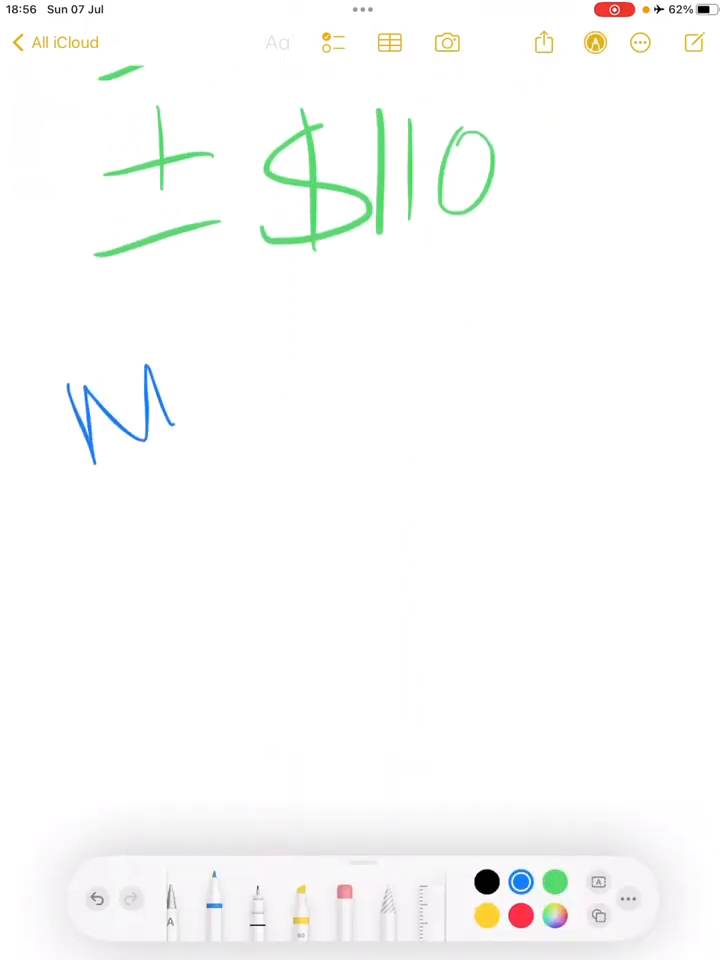
- Continue the blue handwritten line "Mth 2 W" beneath the green = $110
drag(170, 400, 460, 350)
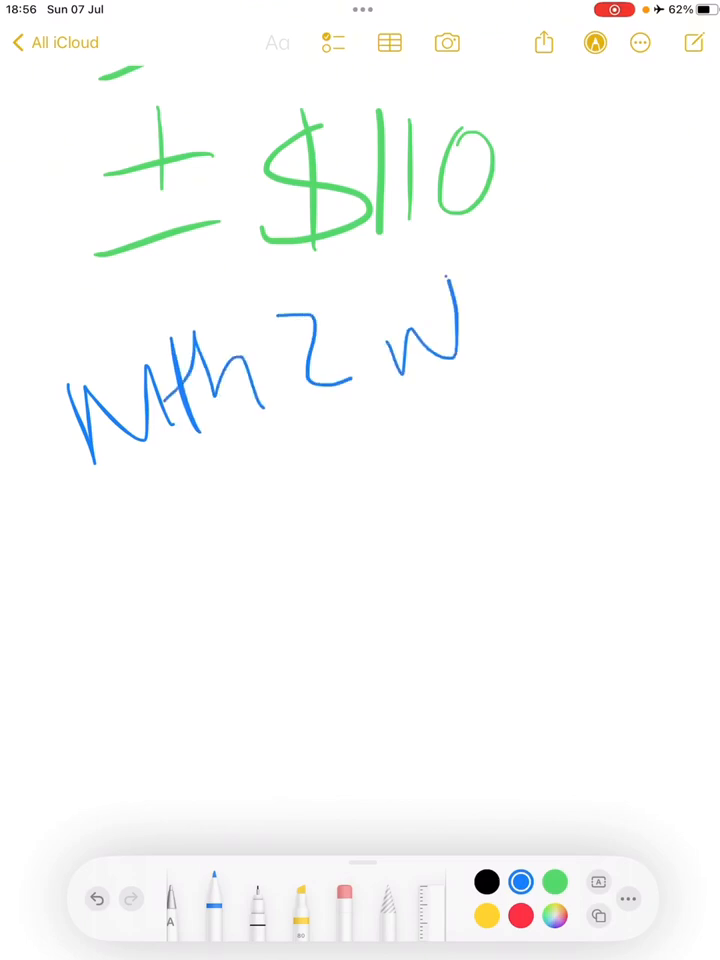